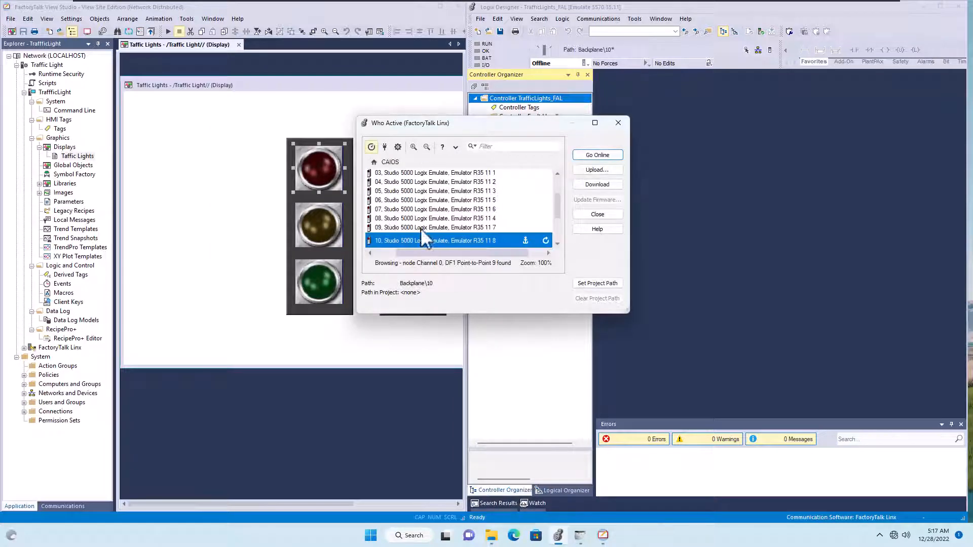
# Step: Go online with the slot 10 emulator, attempt the TrafficLights_FAL download, and cancel it
pyautogui.click(596, 154)
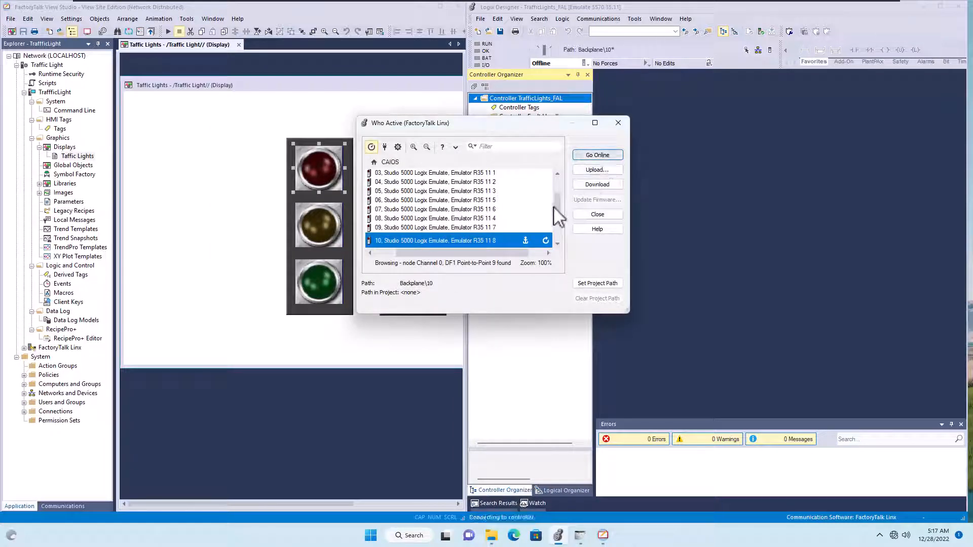
pyautogui.click(597, 155)
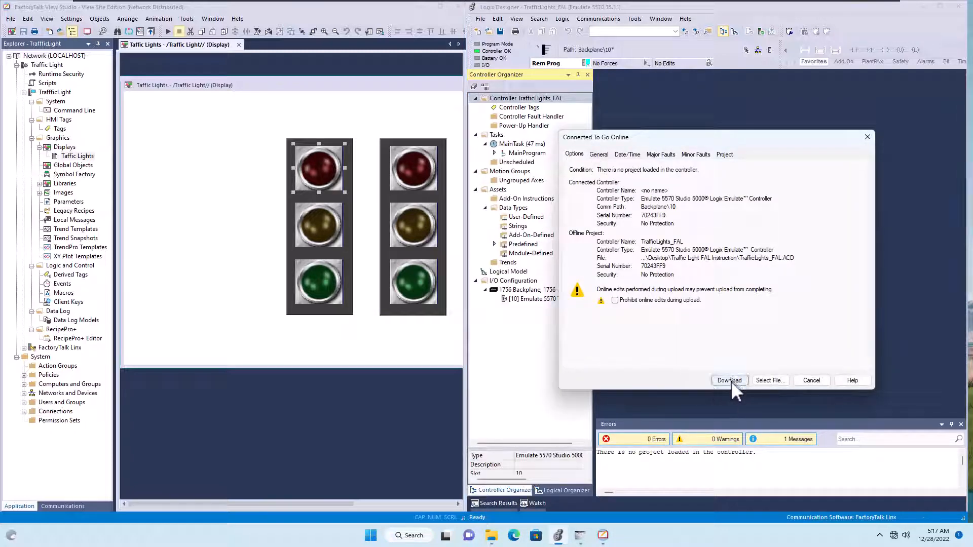
pyautogui.click(729, 381)
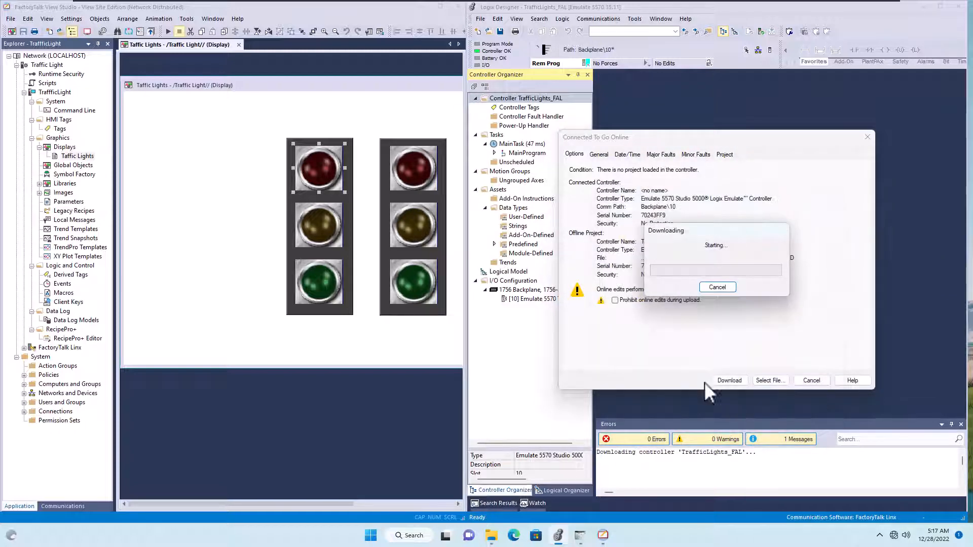
pyautogui.moveTo(711, 323)
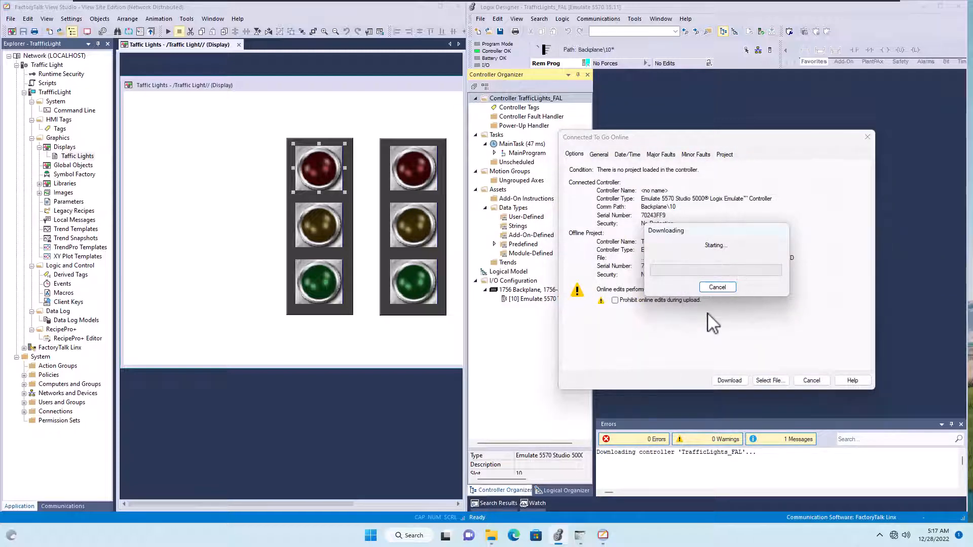
pyautogui.click(717, 287)
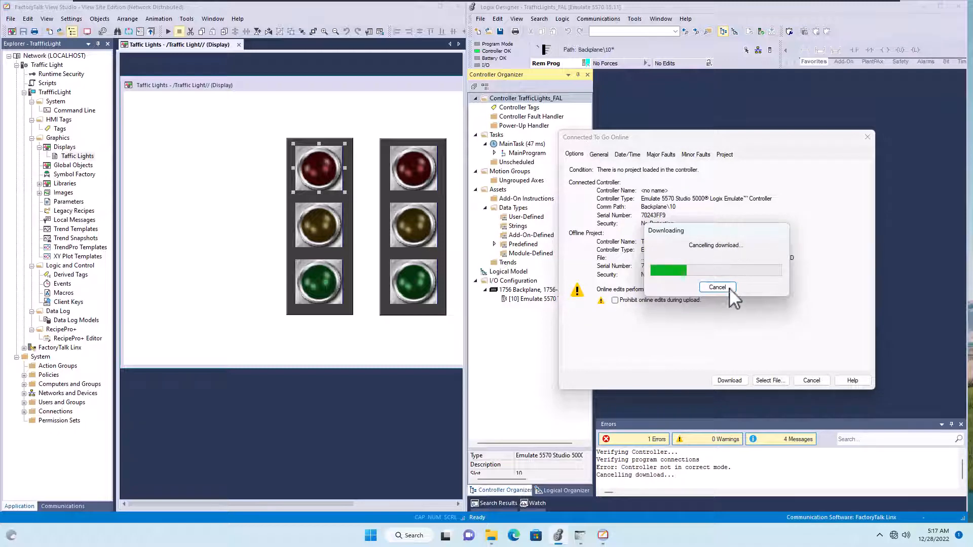
pyautogui.click(717, 287)
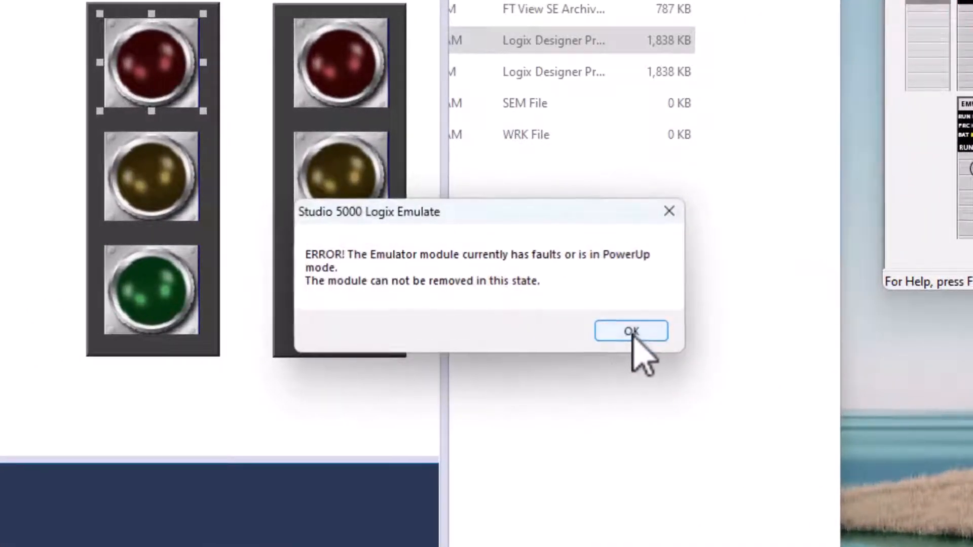
pyautogui.click(630, 331)
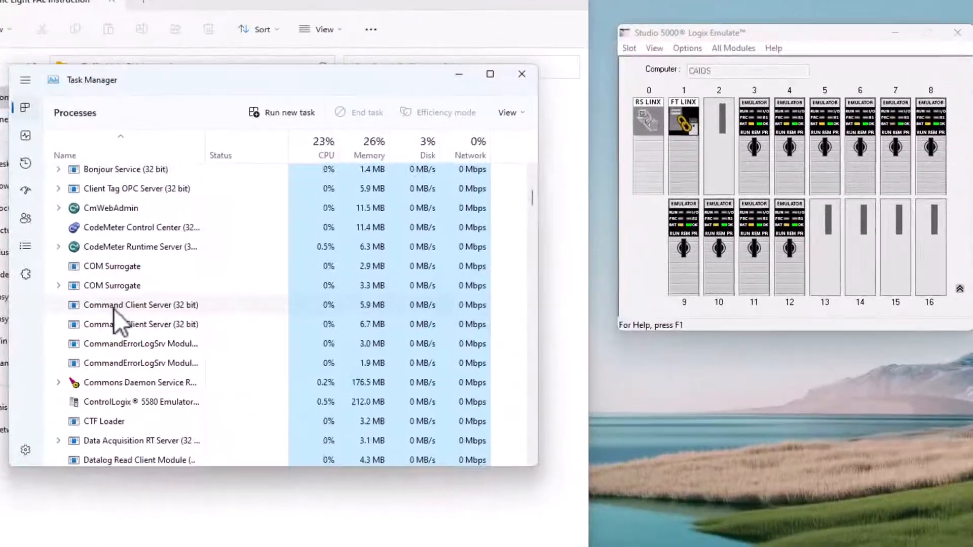
# Step: End the EmuLogix5868 task, acknowledge the Emulate module error, and bring up EmulateService's actions
pyautogui.scroll(-3)
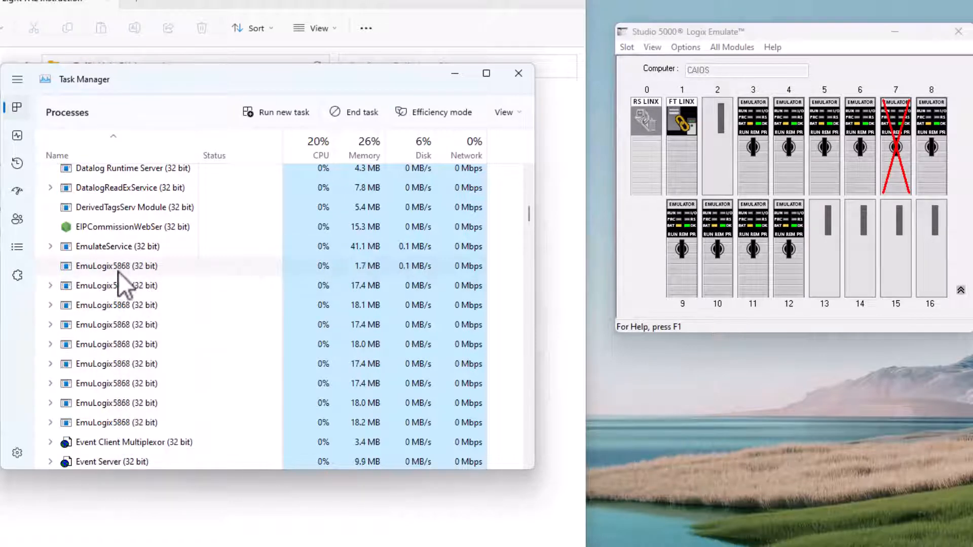
pyautogui.rightClick(116, 265)
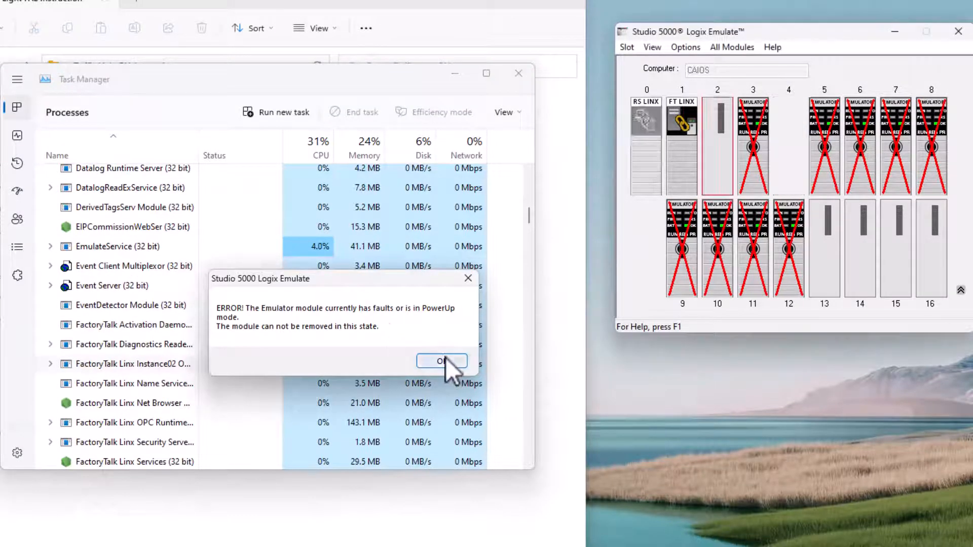
pyautogui.click(442, 362)
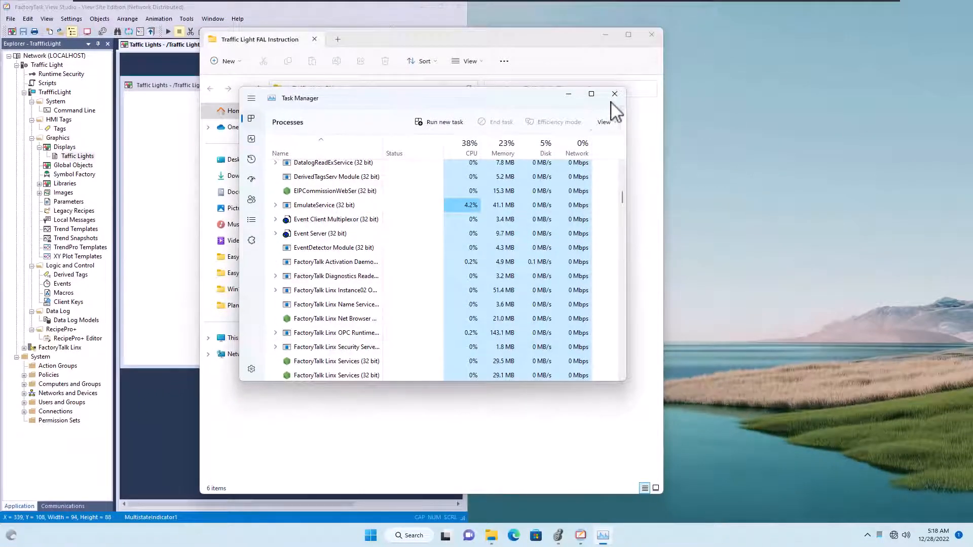
pyautogui.rightClick(323, 205)
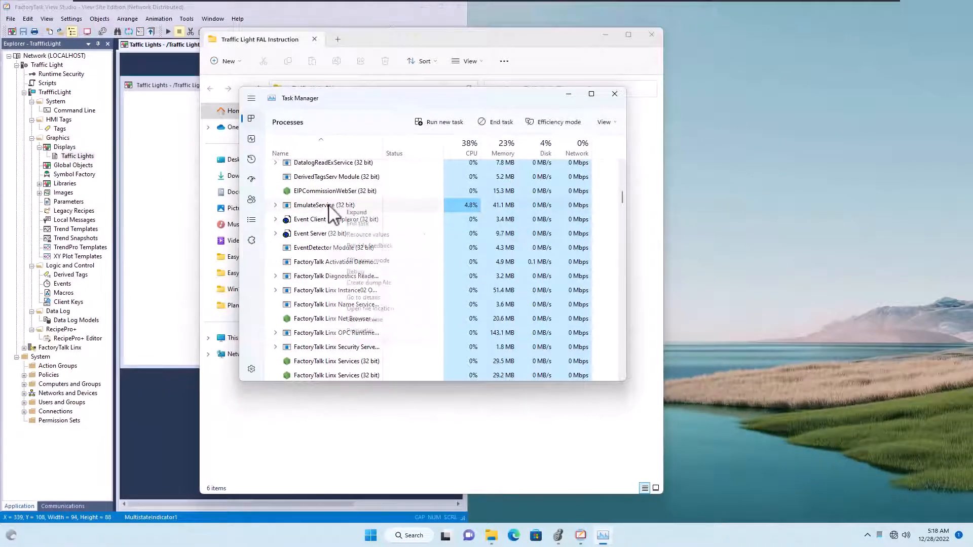
pyautogui.rightClick(323, 205)
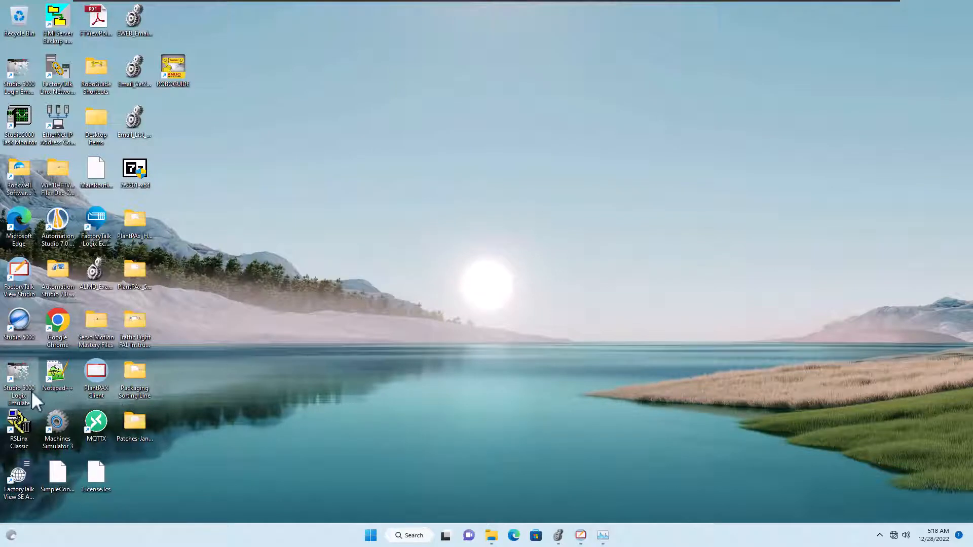
pyautogui.moveTo(19, 379)
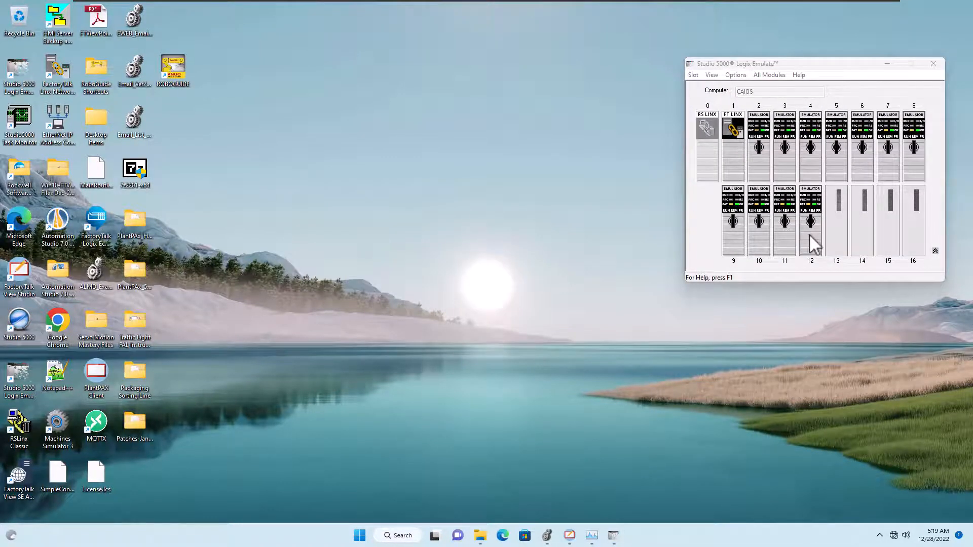
pyautogui.moveTo(807, 221)
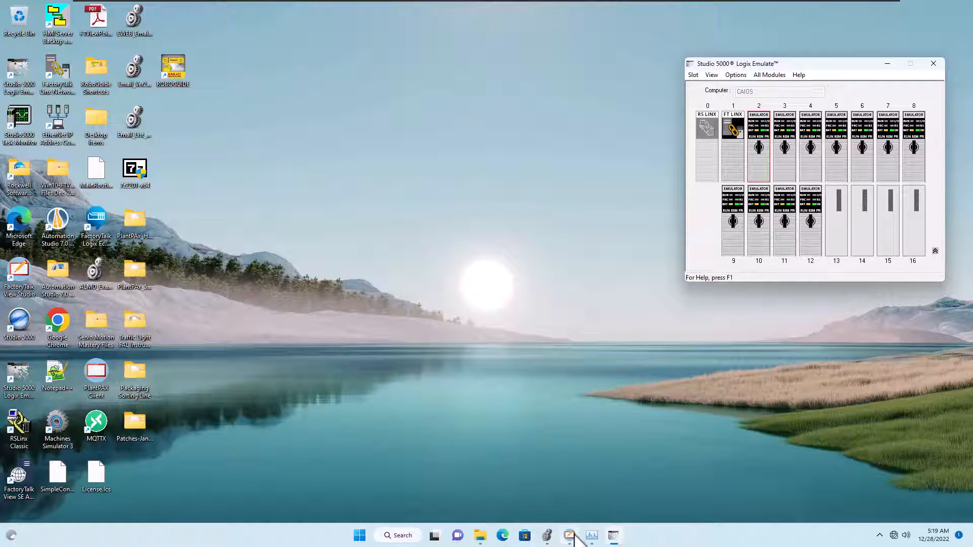
pyautogui.moveTo(570, 535)
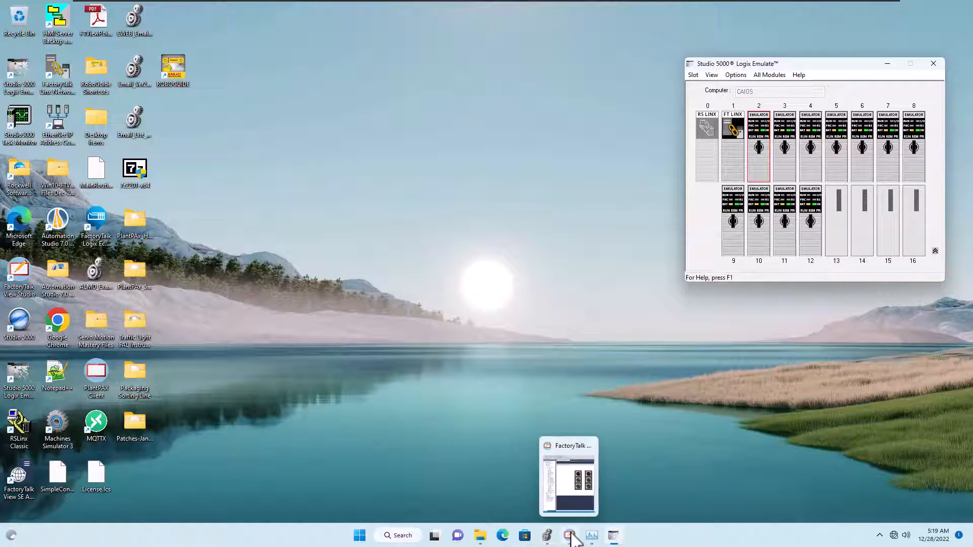
# Step: Bring FactoryTalk View Studio back up from the taskbar
pyautogui.click(568, 475)
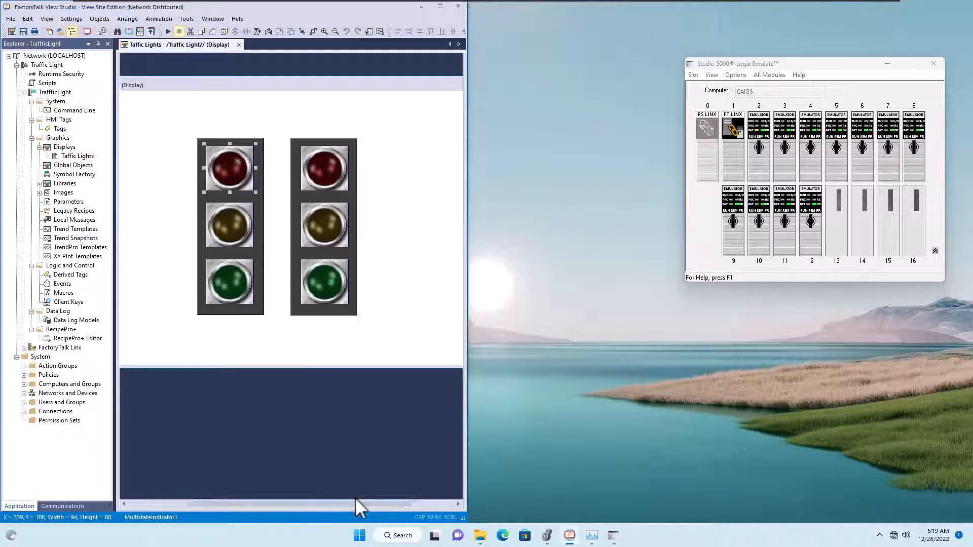
pyautogui.moveTo(838, 195)
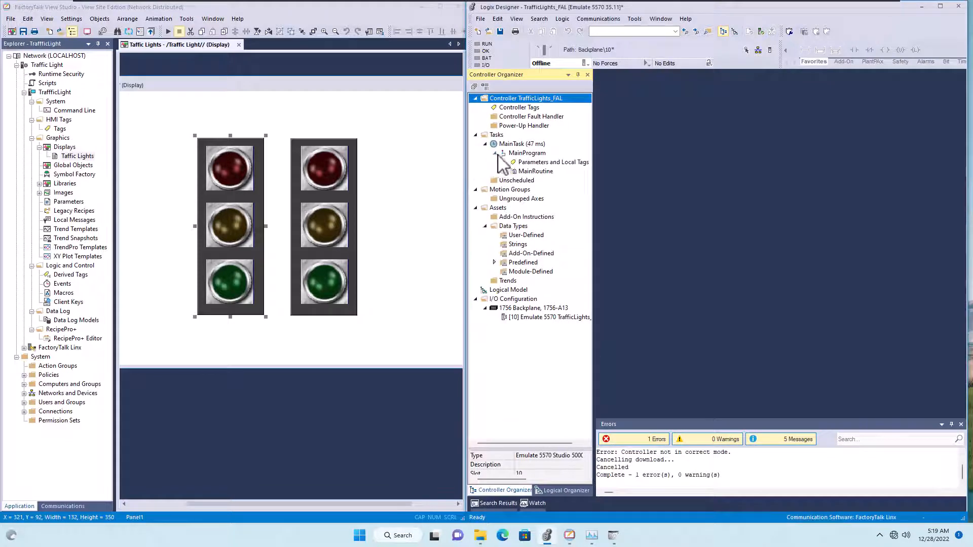
# Step: Open MainRoutine, inspect TrafficLights_On bits in Controller Tags, and return to the ladder
pyautogui.doubleClick(535, 170)
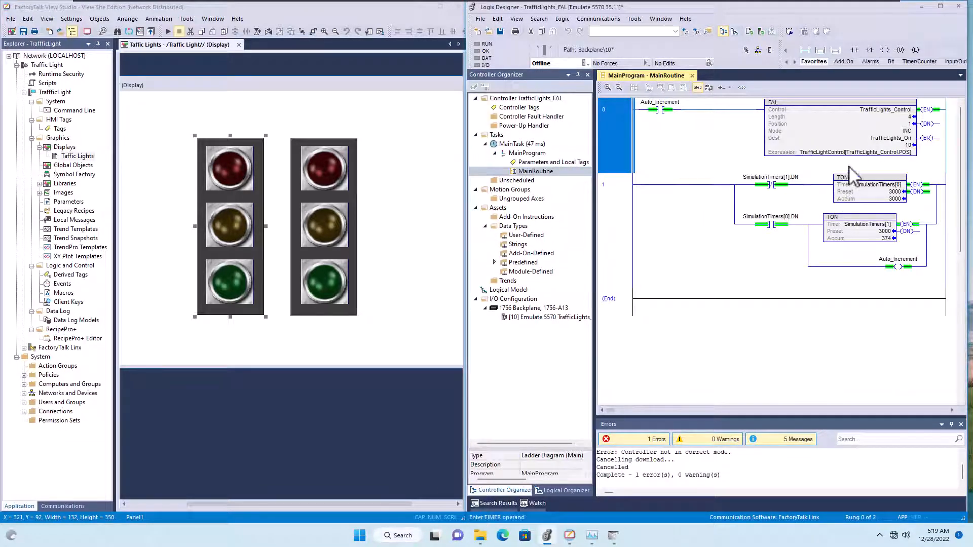
pyautogui.moveTo(525, 122)
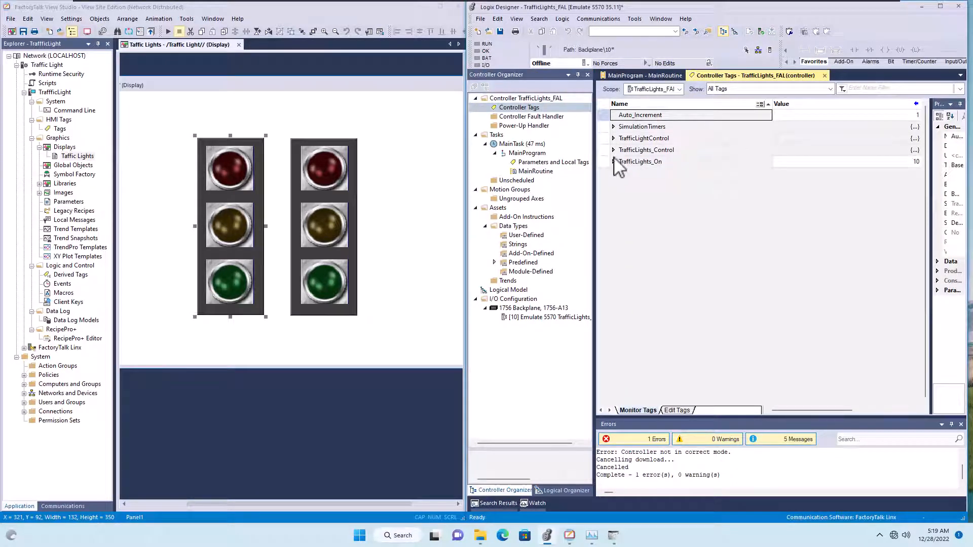
pyautogui.click(614, 162)
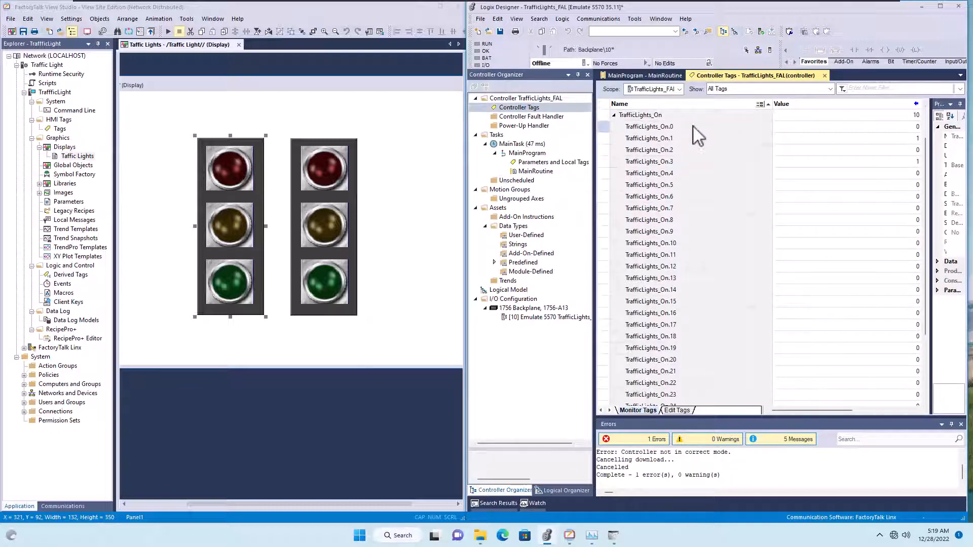
pyautogui.click(650, 127)
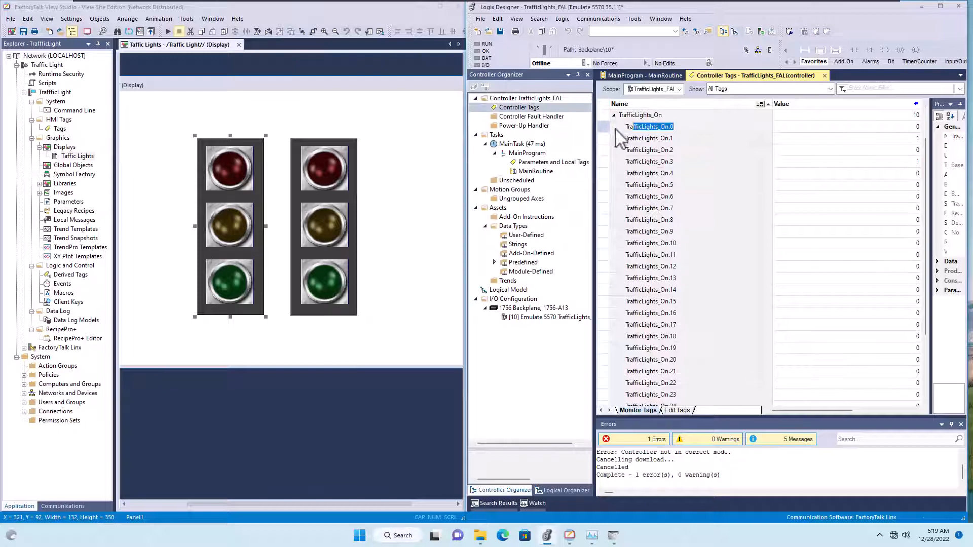
pyautogui.click(613, 115)
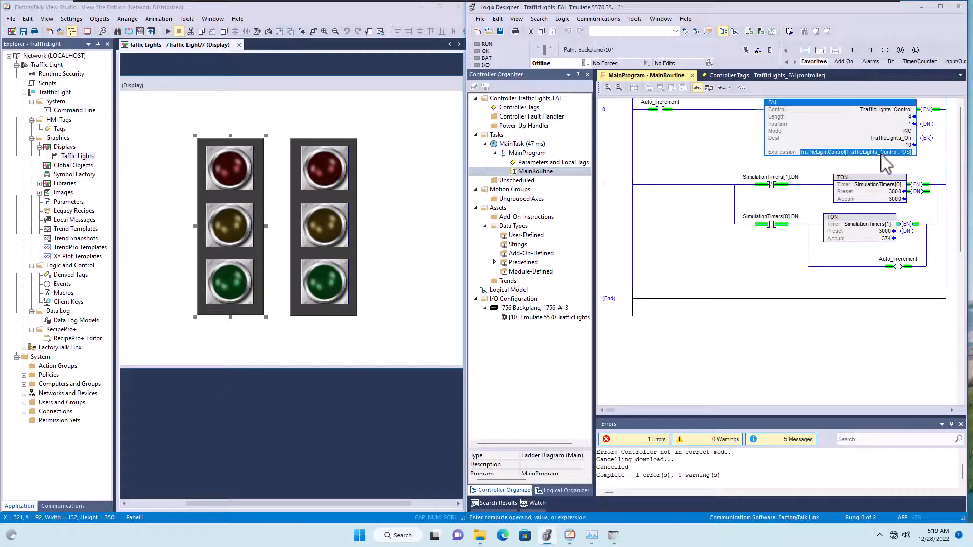
pyautogui.moveTo(876, 155)
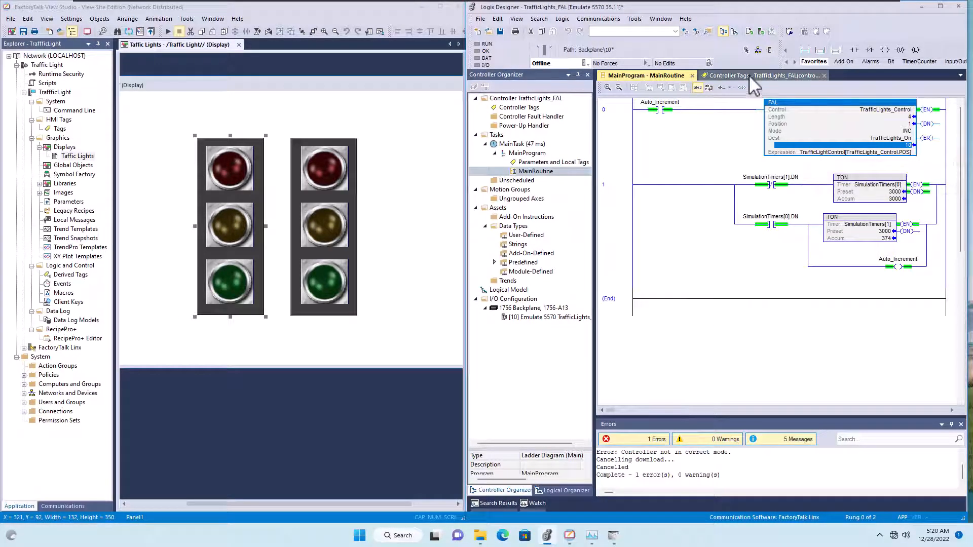
# Step: Expand TrafficLightControl and element [1] in Controller Tags, showing bits 1 and 3 set
pyautogui.click(726, 75)
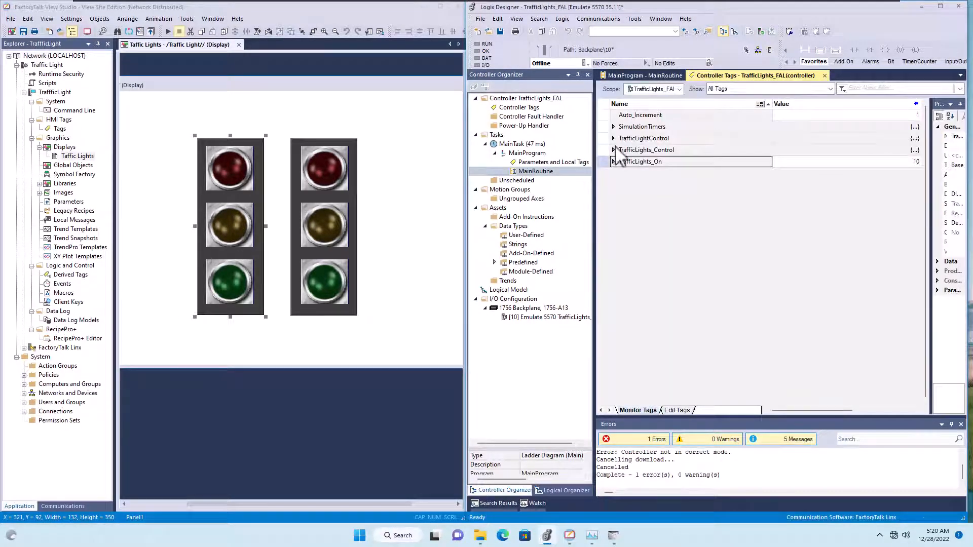
pyautogui.click(535, 171)
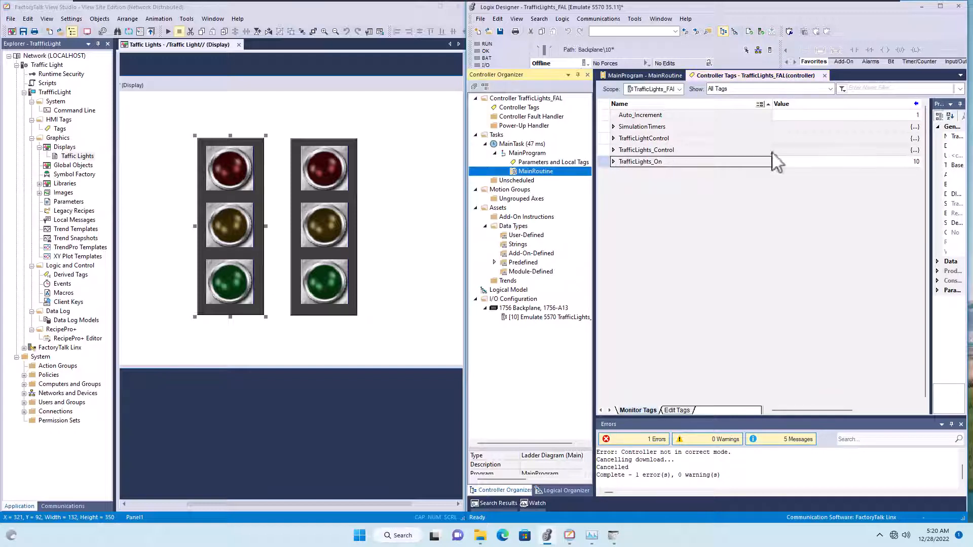
pyautogui.click(646, 75)
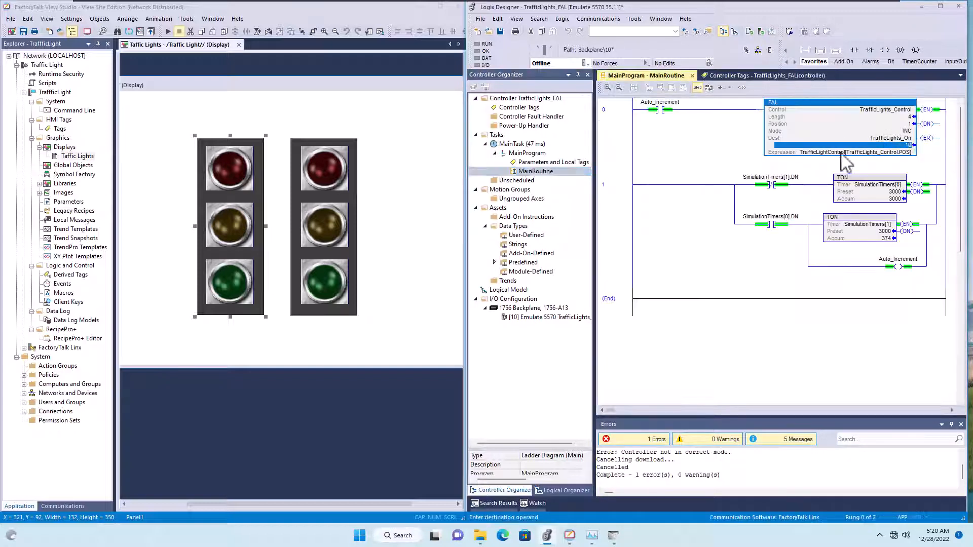
pyautogui.moveTo(844, 153)
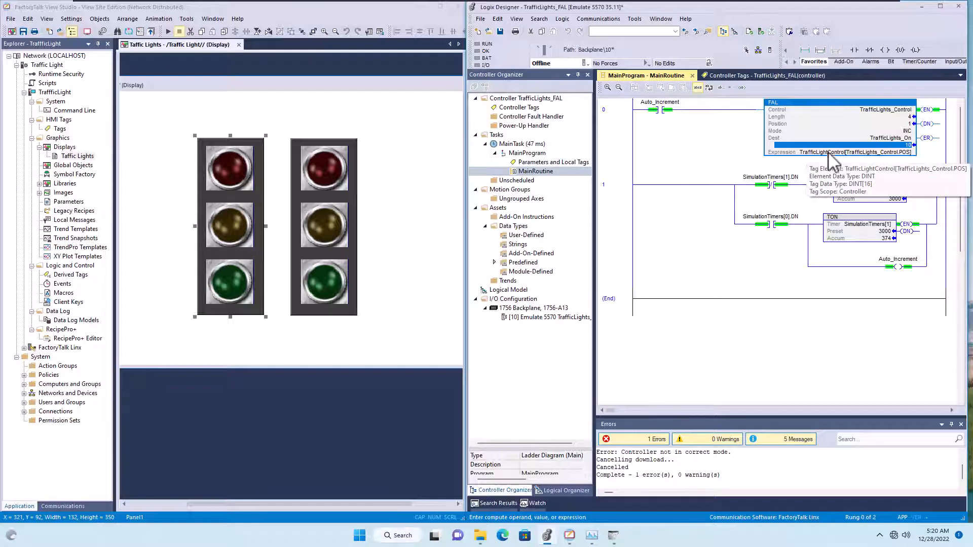
pyautogui.click(733, 75)
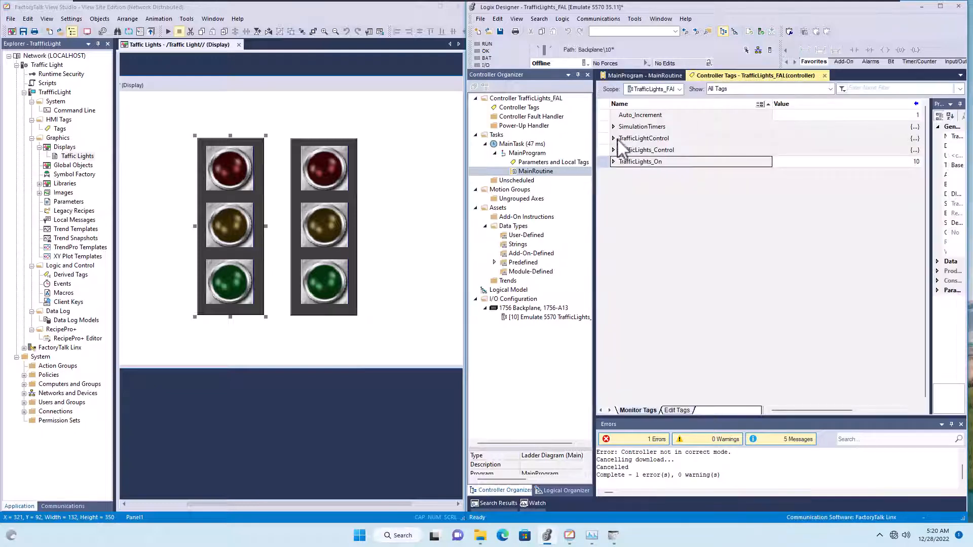
pyautogui.click(614, 138)
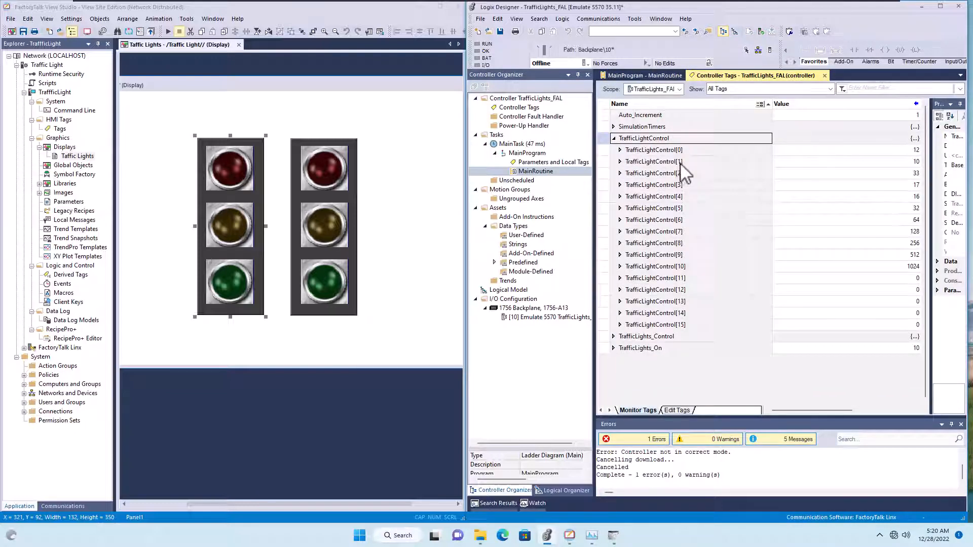
pyautogui.click(619, 173)
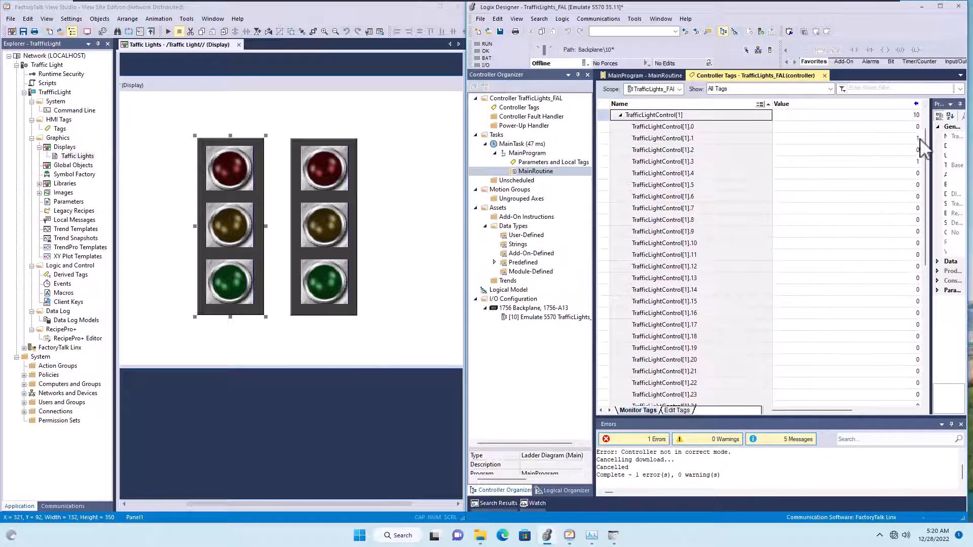
pyautogui.click(663, 138)
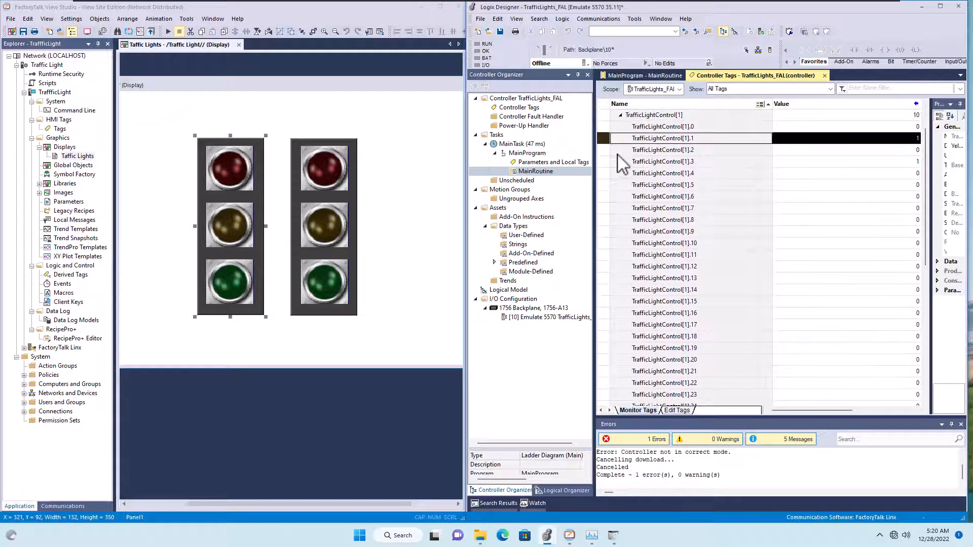
pyautogui.click(664, 162)
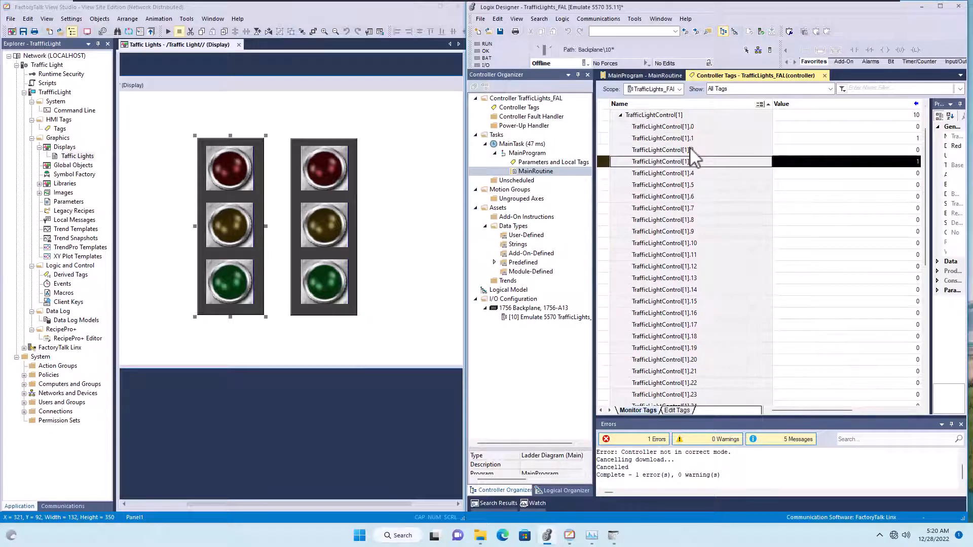
pyautogui.click(229, 168)
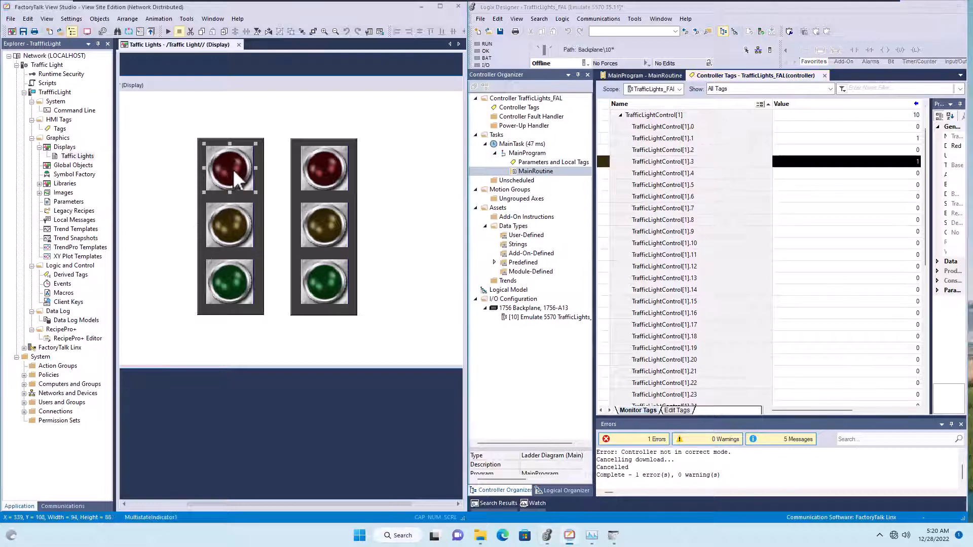
pyautogui.rightClick(230, 168)
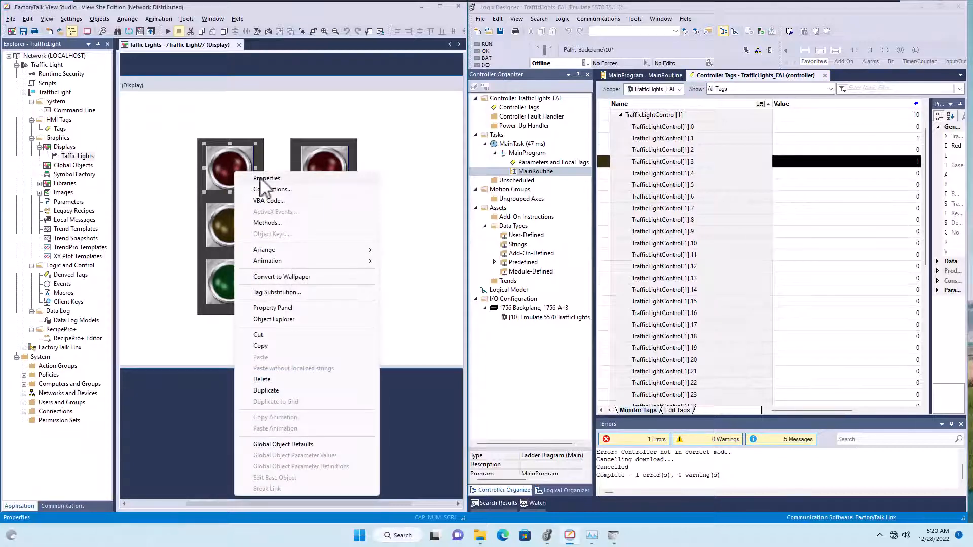
pyautogui.click(266, 179)
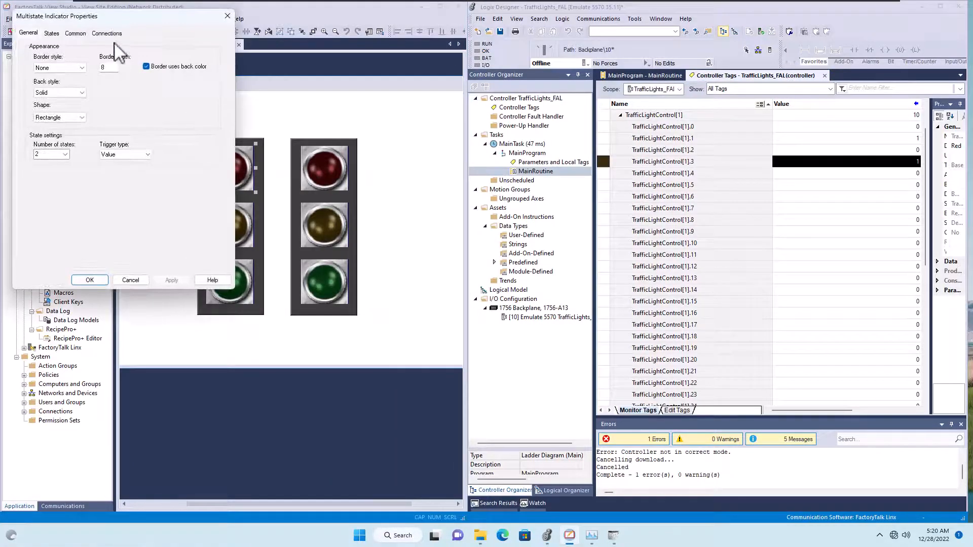
pyautogui.click(106, 33)
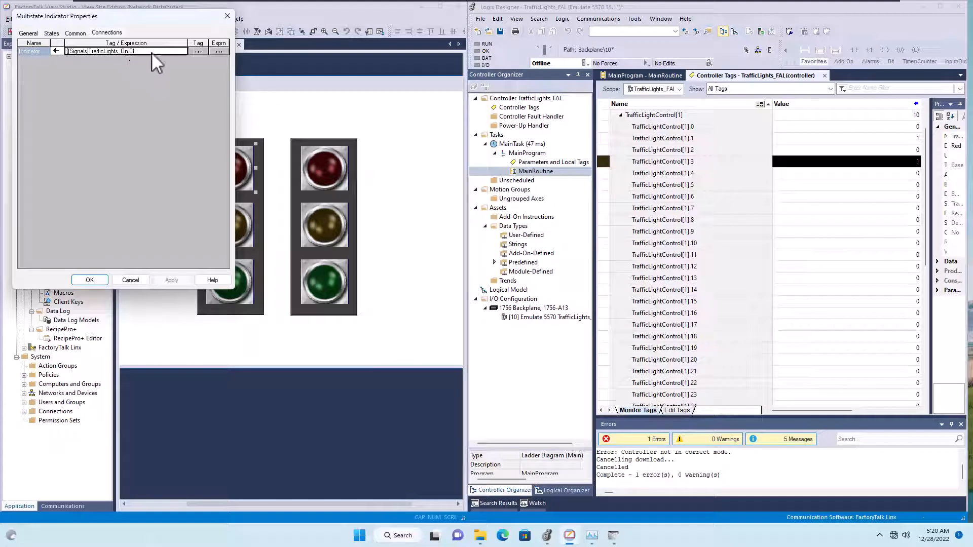
pyautogui.moveTo(152, 59)
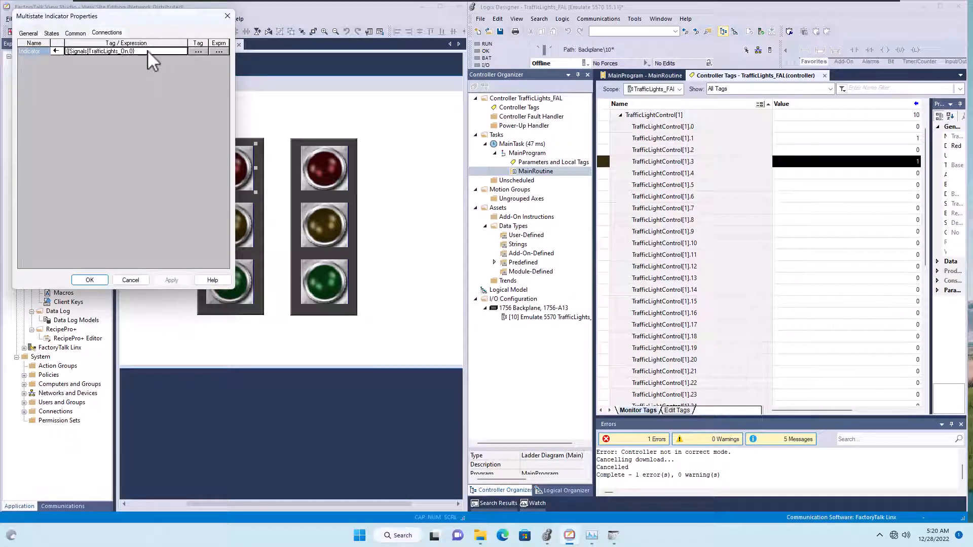
pyautogui.tripleClick(100, 50)
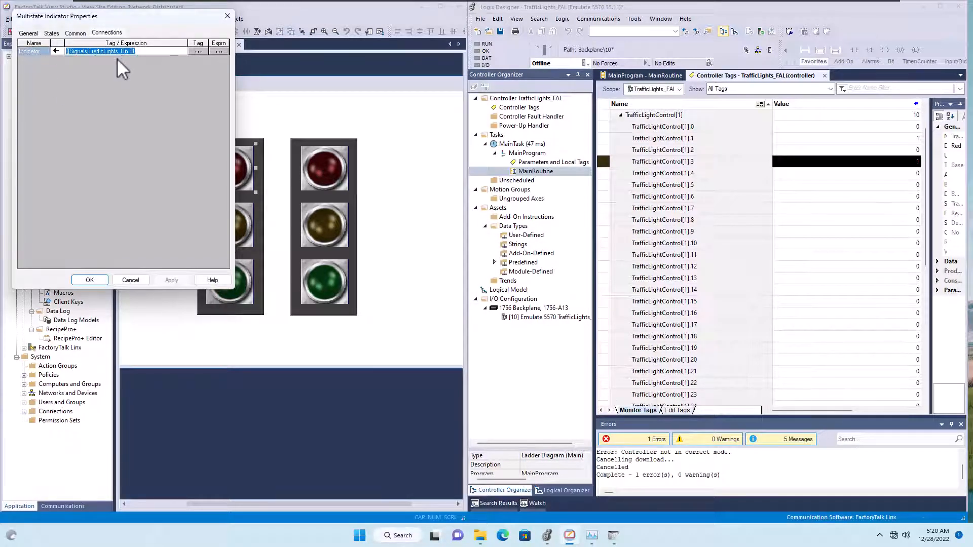
pyautogui.moveTo(130, 68)
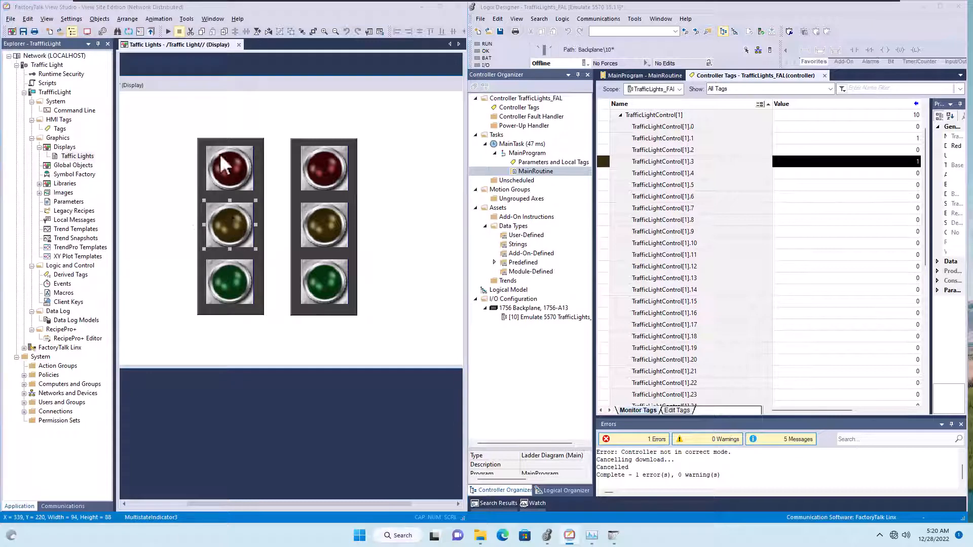
pyautogui.doubleClick(229, 166)
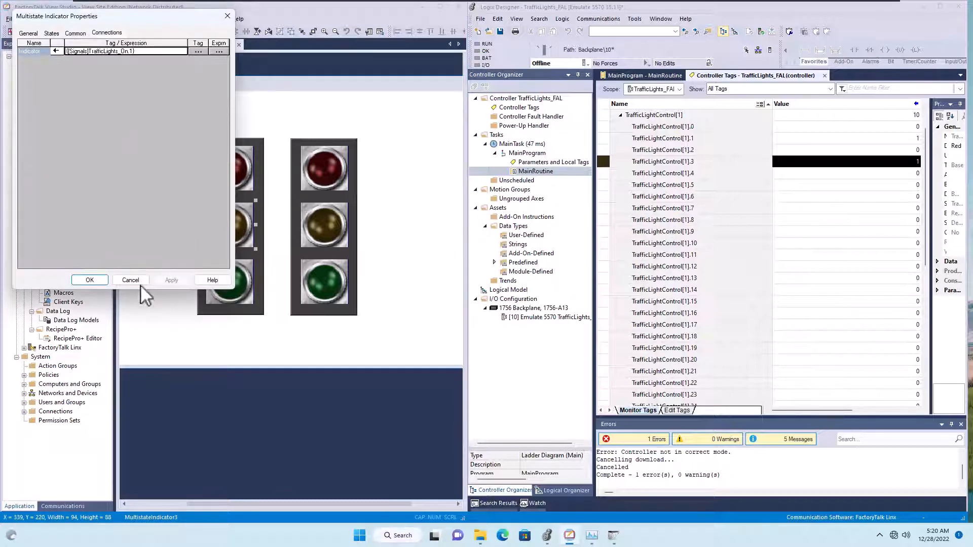
pyautogui.click(89, 280)
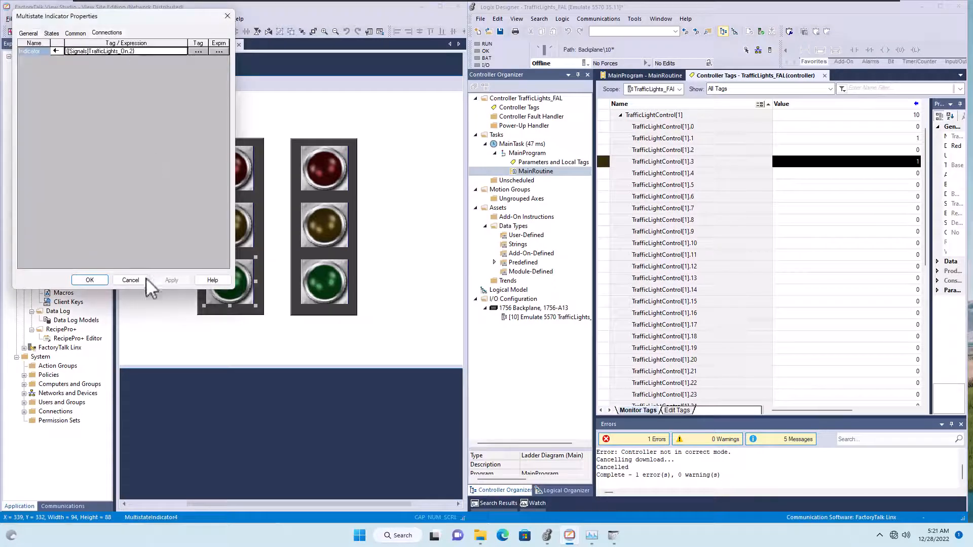
pyautogui.click(89, 280)
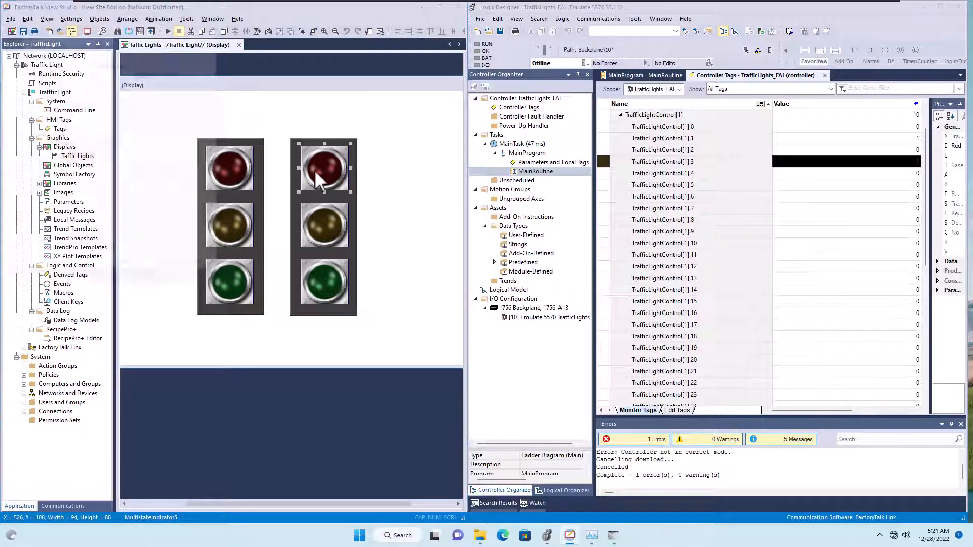
pyautogui.doubleClick(323, 168)
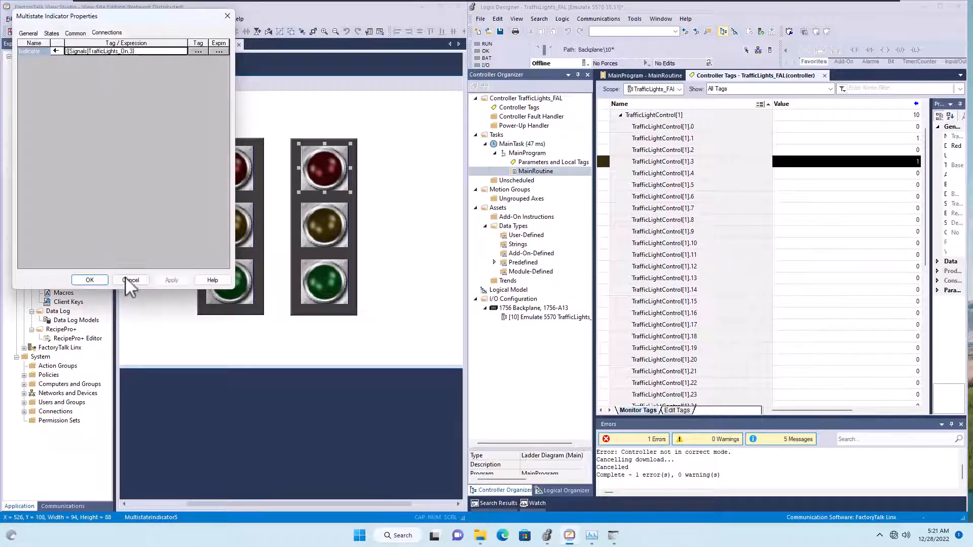
pyautogui.click(28, 33)
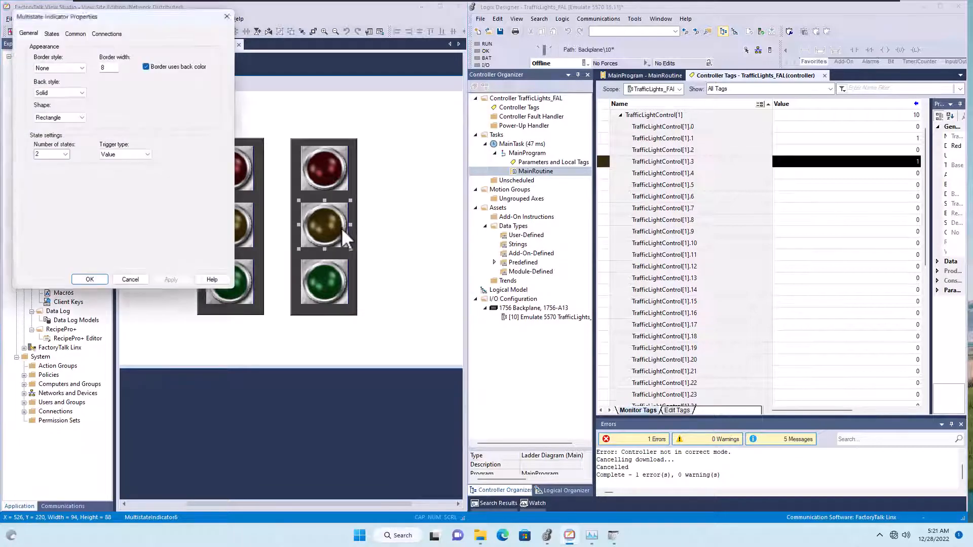
pyautogui.click(106, 33)
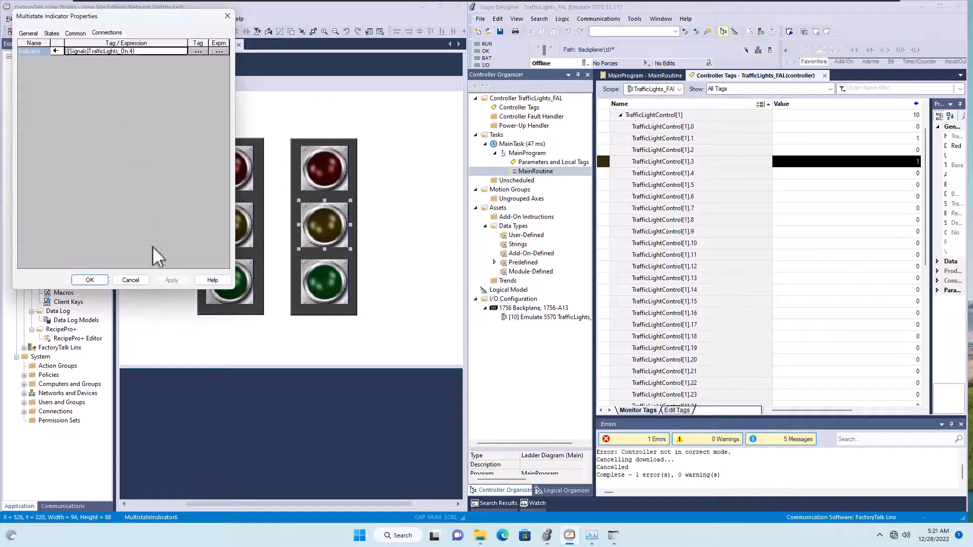
pyautogui.click(89, 280)
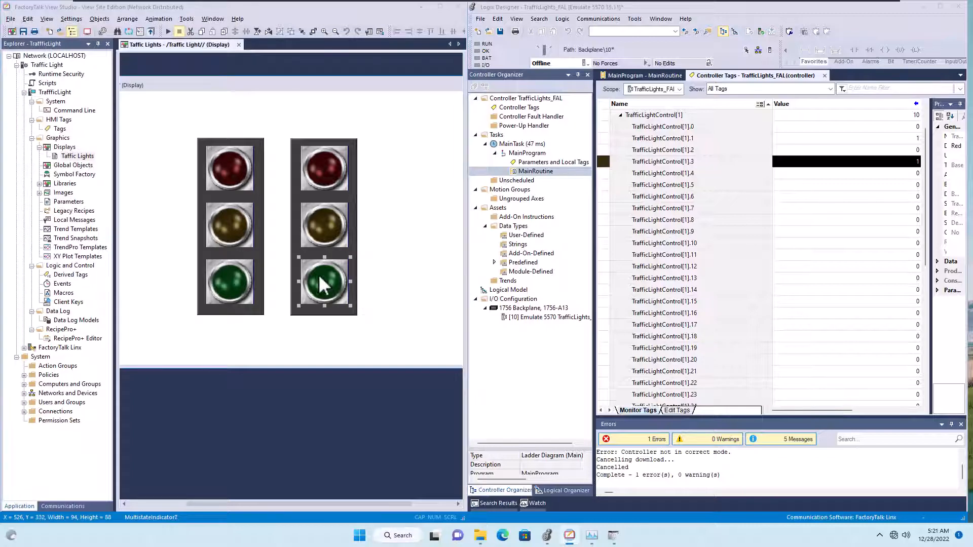
pyautogui.doubleClick(323, 284)
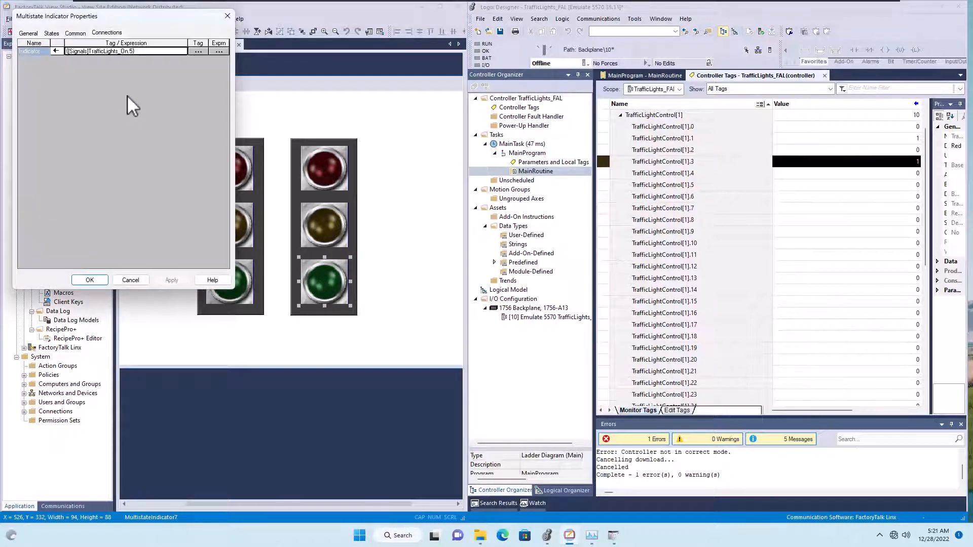
pyautogui.click(89, 280)
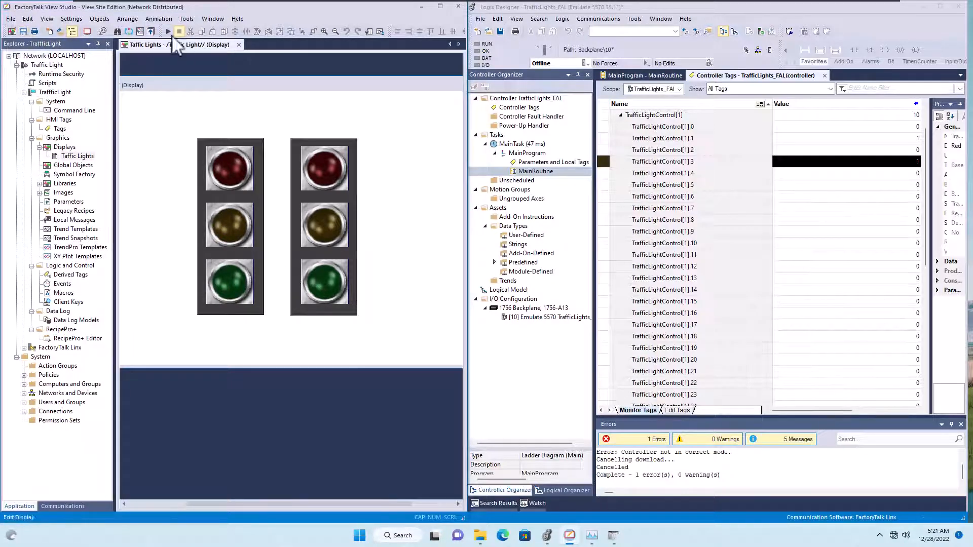
pyautogui.click(615, 535)
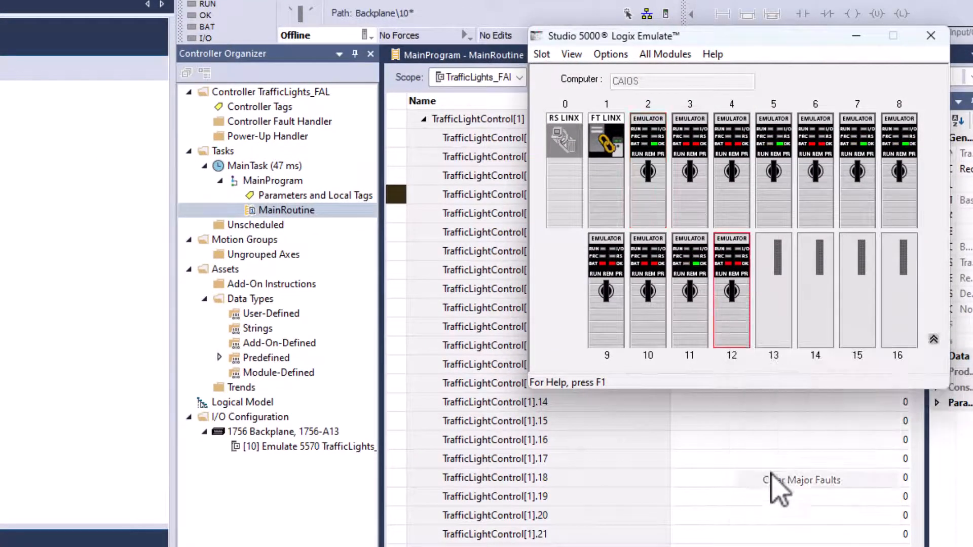
pyautogui.rightClick(647, 288)
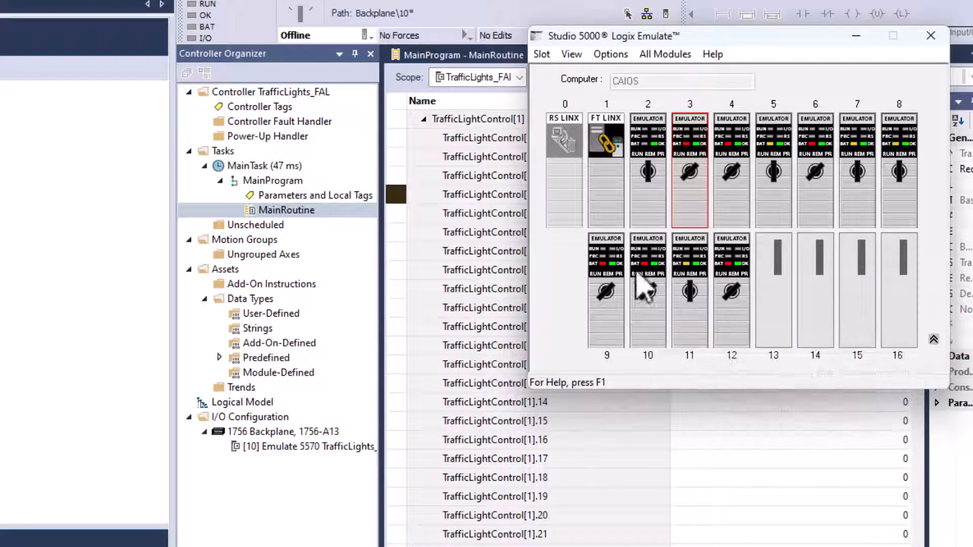
pyautogui.rightClick(689, 292)
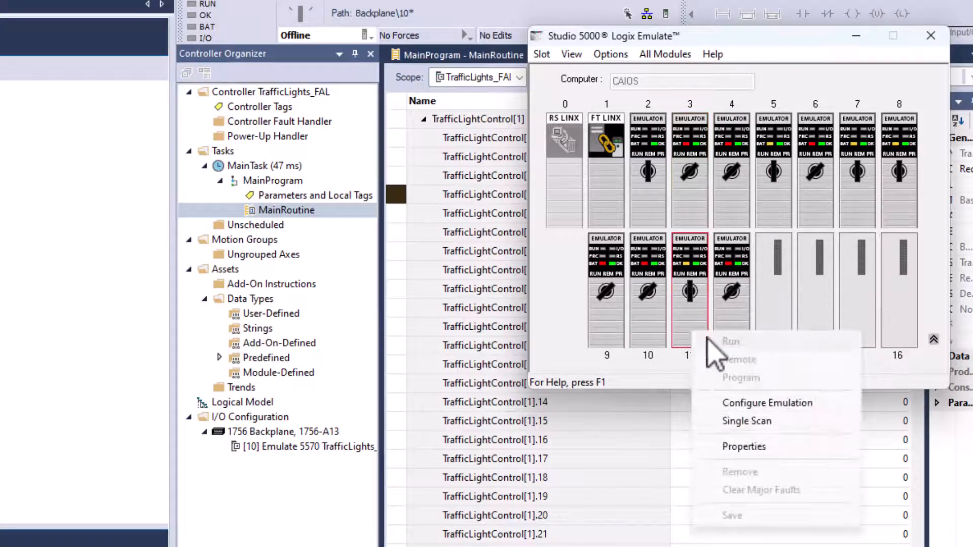
pyautogui.moveTo(758, 180)
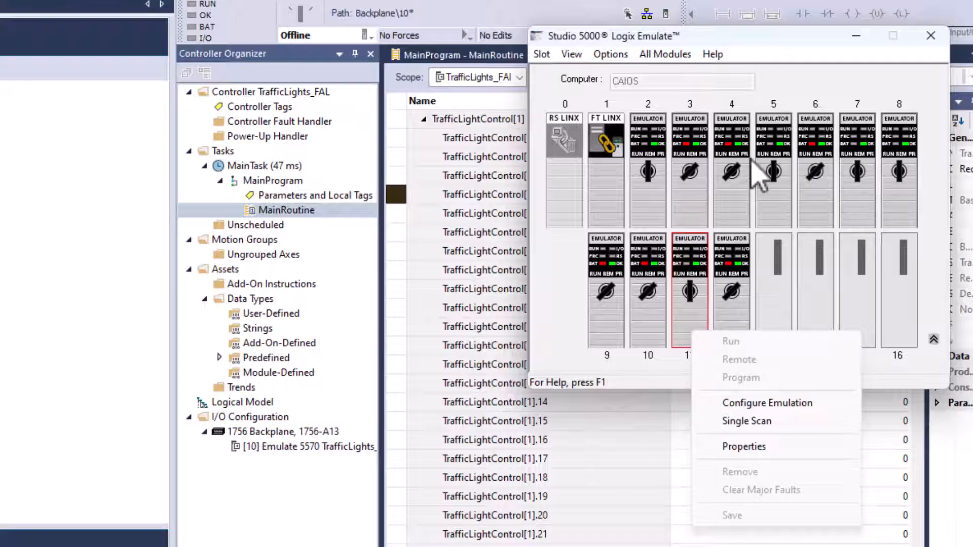
pyautogui.moveTo(804, 66)
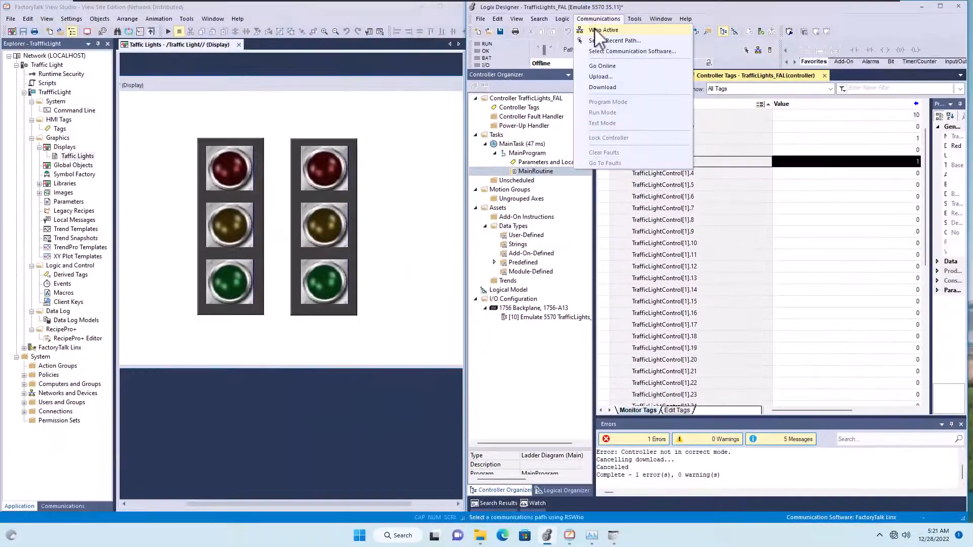
# Step: Open Who Active and go online with the slot 10 Logix Emulate controller
pyautogui.click(603, 30)
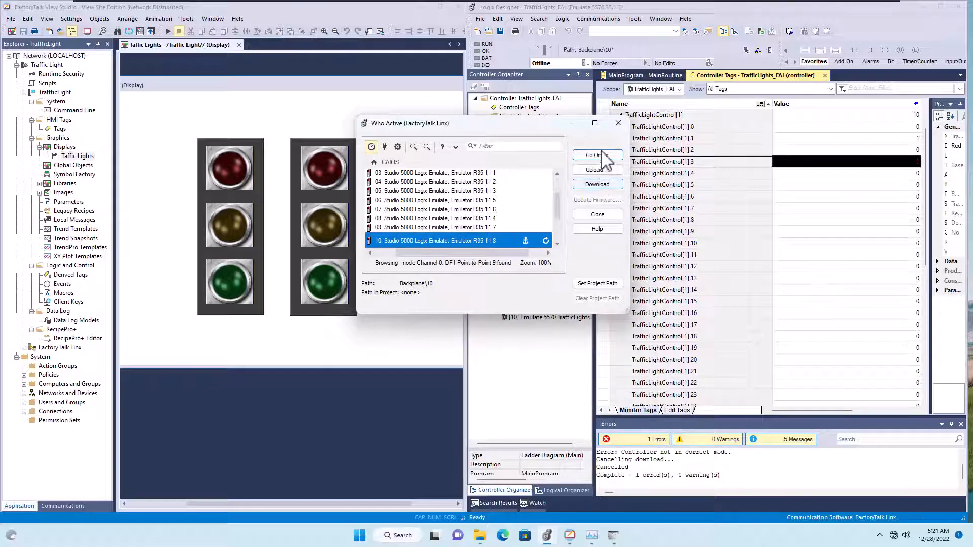
pyautogui.click(596, 155)
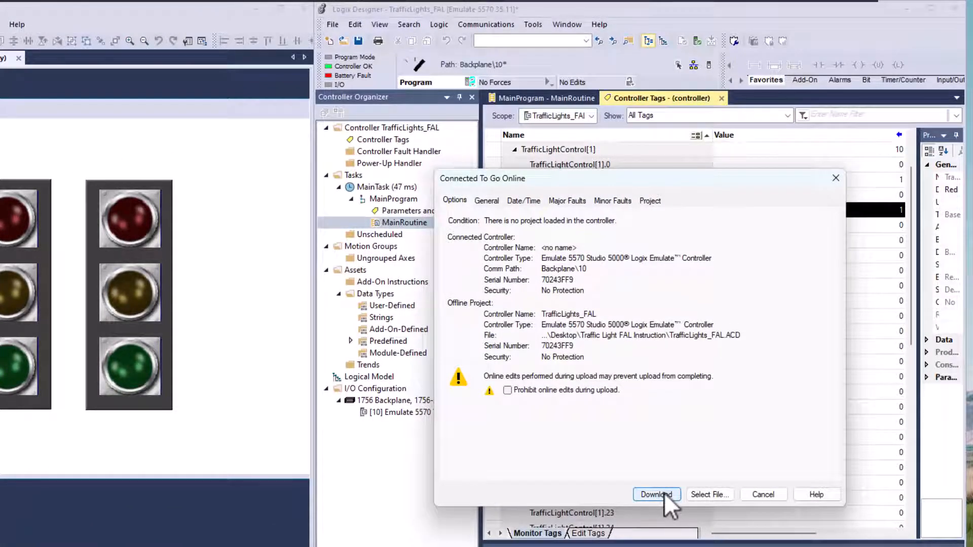
# Step: Review the Major/Minor Faults tabs, then download TrafficLights_FAL to slot 10 and confirm
pyautogui.click(566, 201)
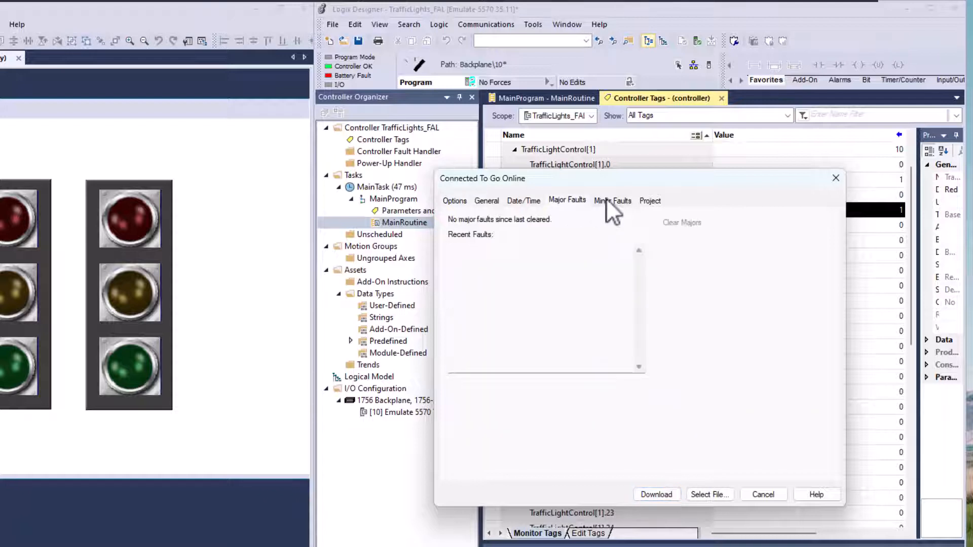
pyautogui.click(613, 201)
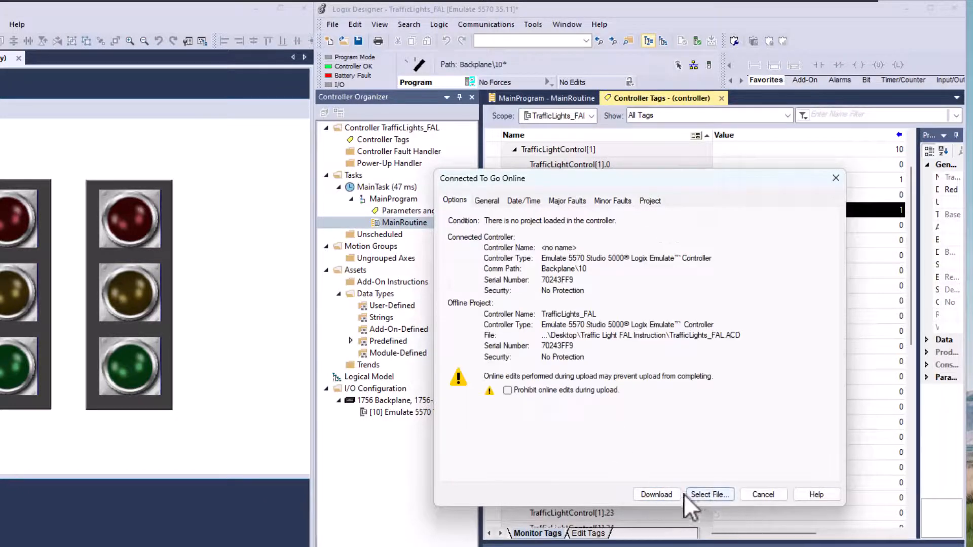
pyautogui.click(656, 495)
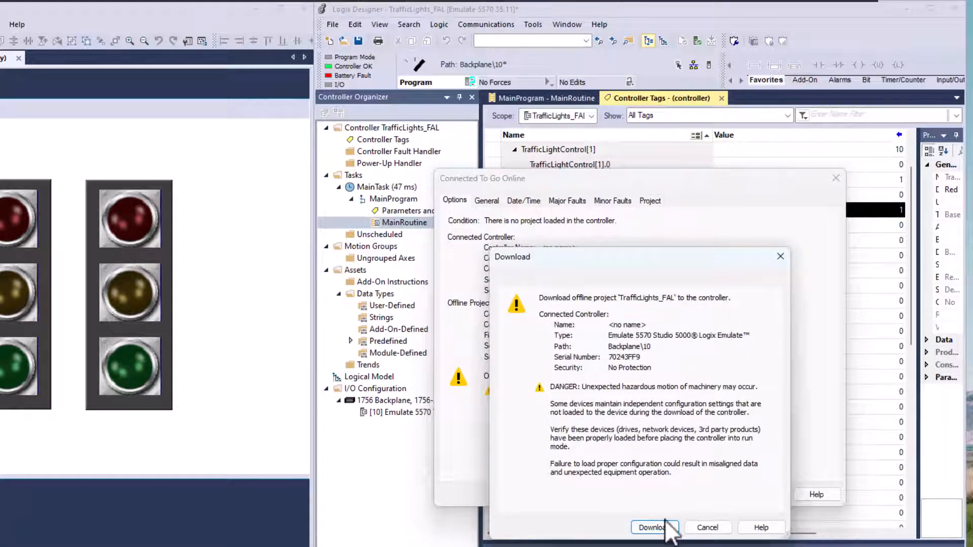
pyautogui.click(651, 527)
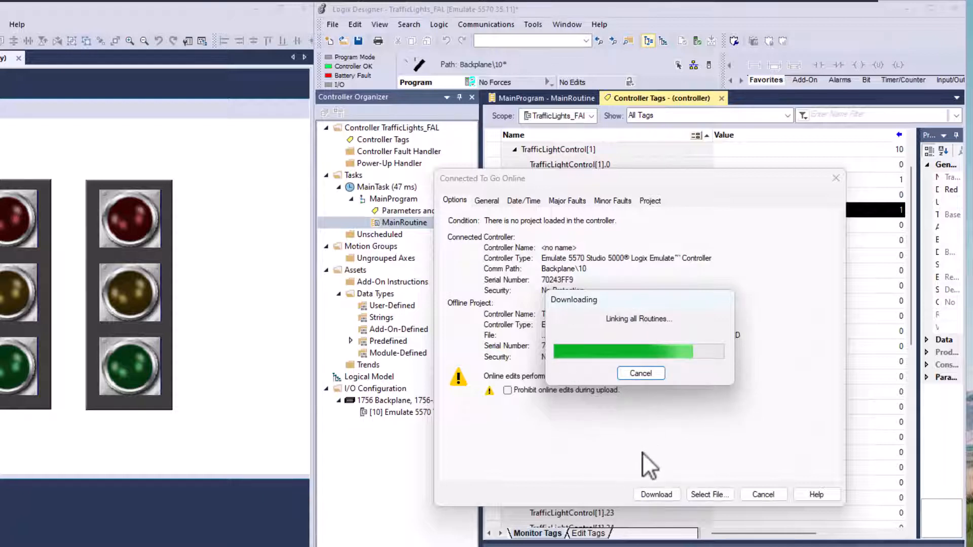
pyautogui.moveTo(642, 468)
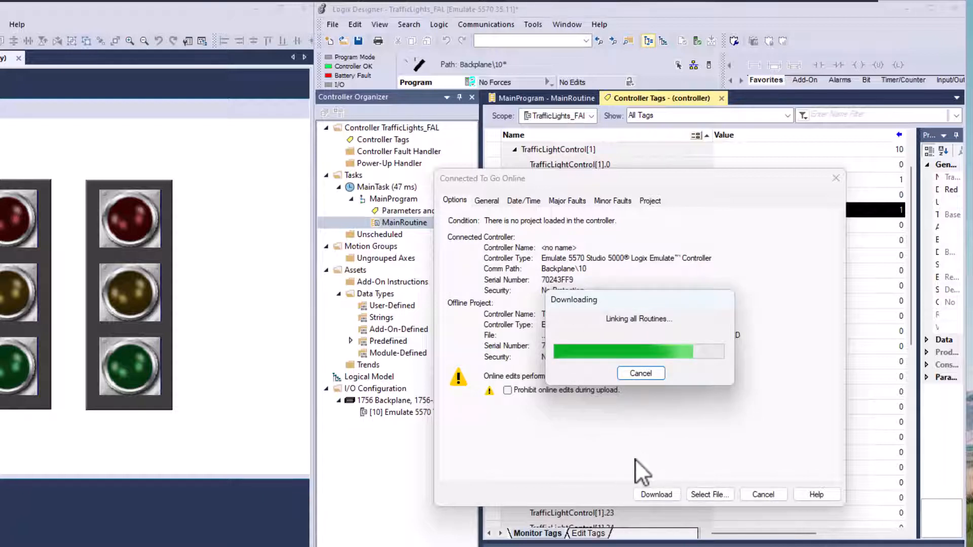
pyautogui.moveTo(593, 447)
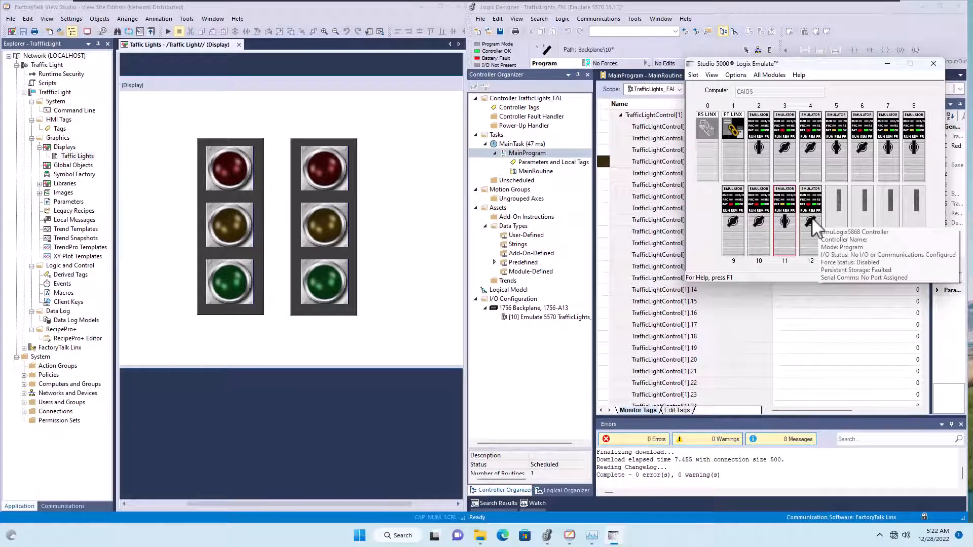
pyautogui.moveTo(819, 221)
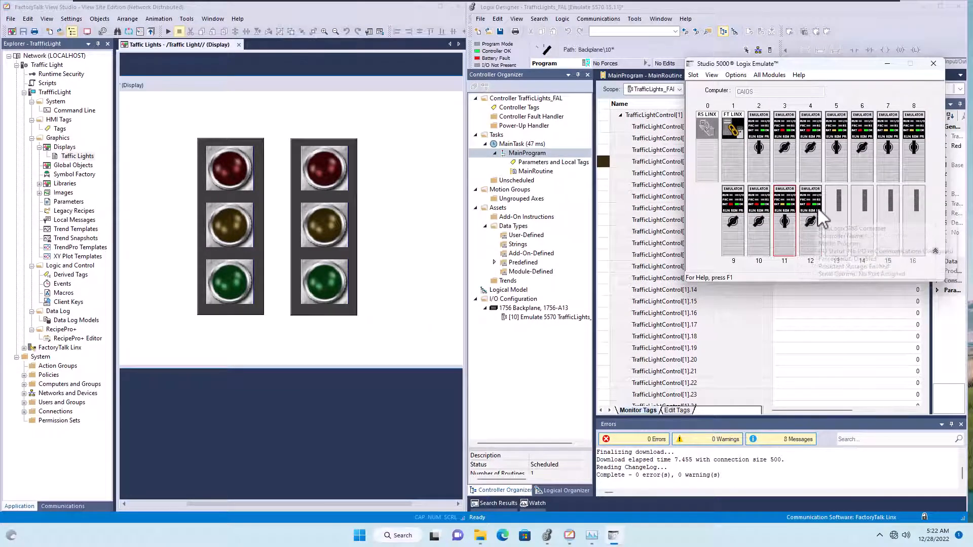
# Step: Bring up the slot 10 emulator's Run/Remote mode menu in Logix Emulate
pyautogui.rightClick(784, 222)
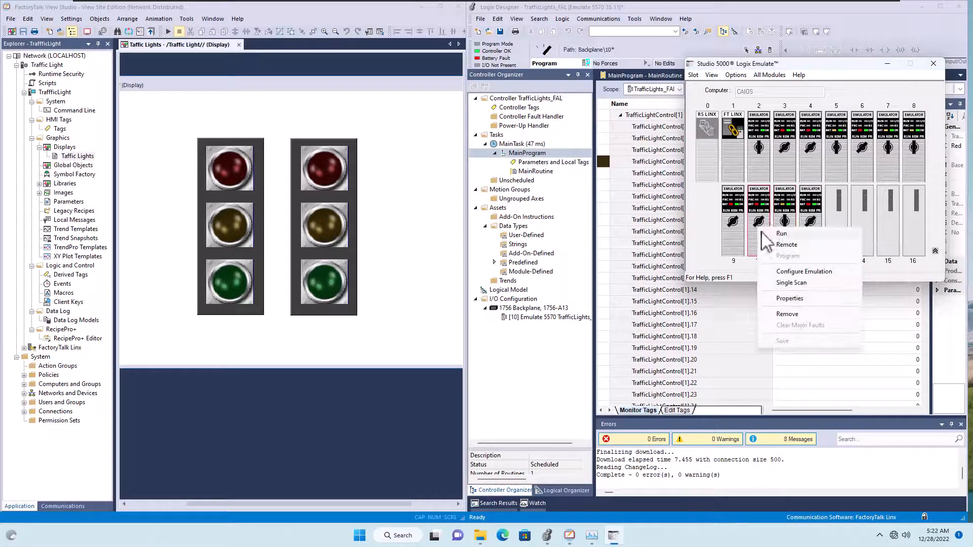